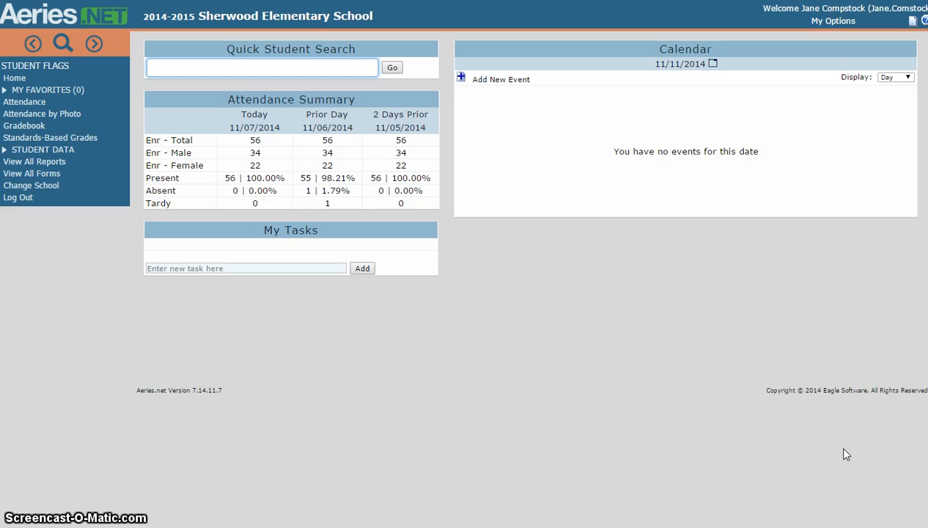
Navigate to the teacher's gradebook tiles from the Aeries navigation menu
{"action": "left_click", "coordinate": [263, 67]}
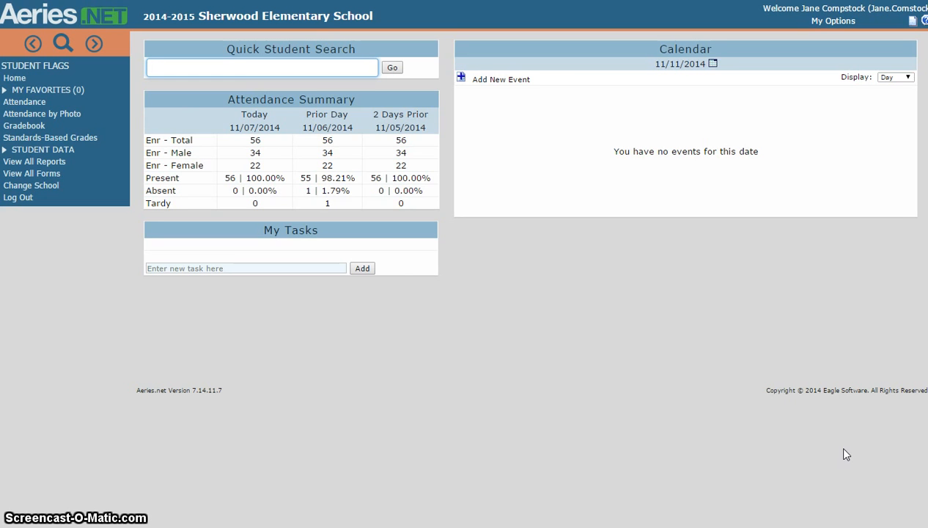
{"action": "left_click", "coordinate": [263, 67]}
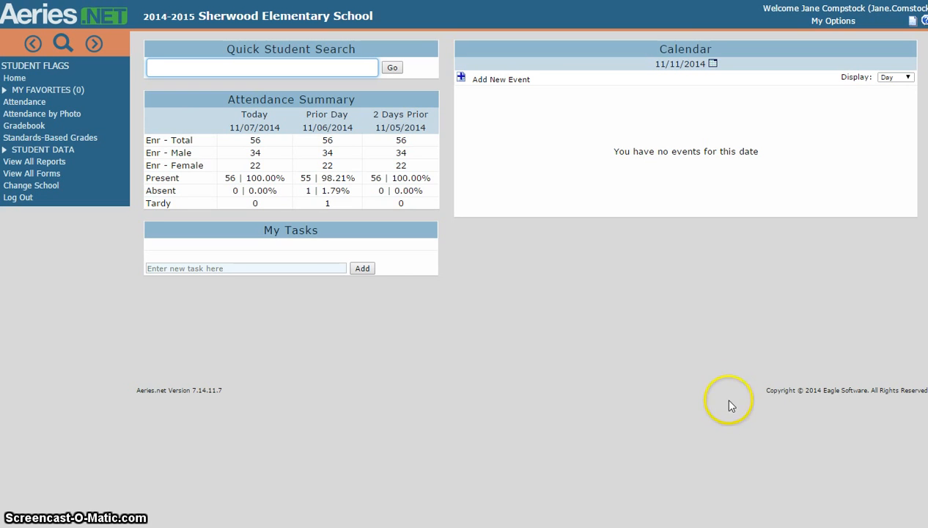
{"action": "mouse_move", "coordinate": [94, 157]}
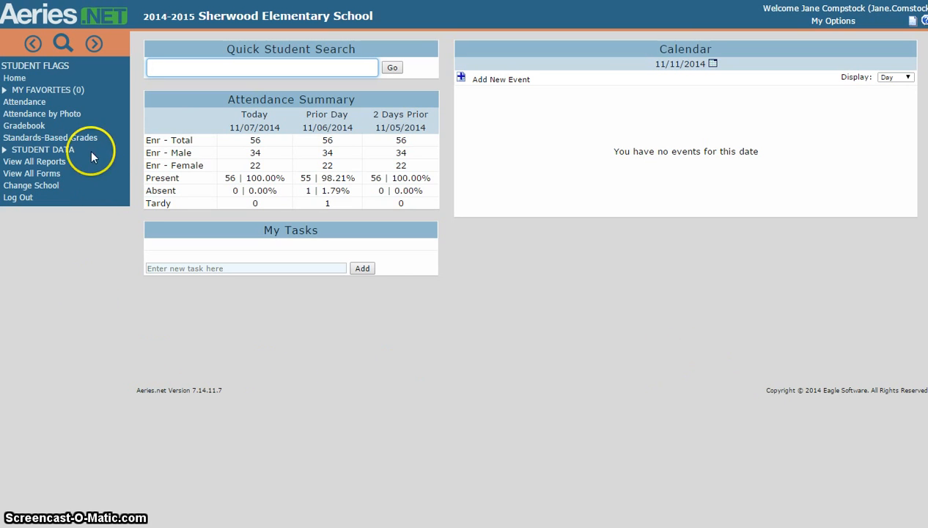
{"action": "left_click", "coordinate": [23, 126]}
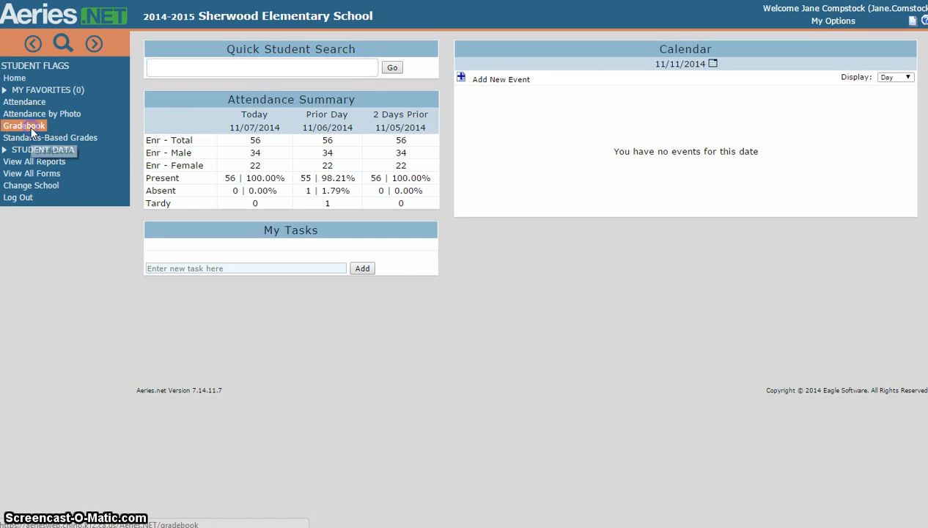
{"action": "left_click", "coordinate": [23, 126]}
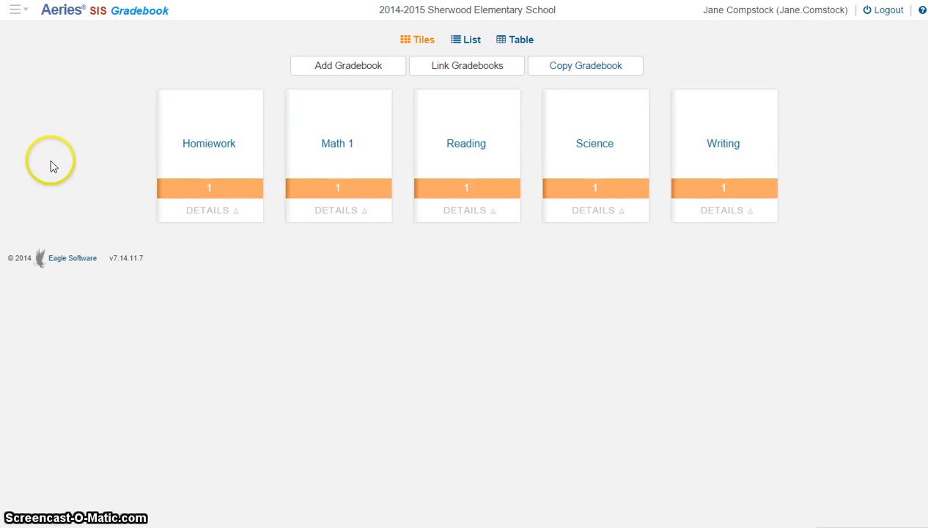
{"action": "mouse_move", "coordinate": [66, 178]}
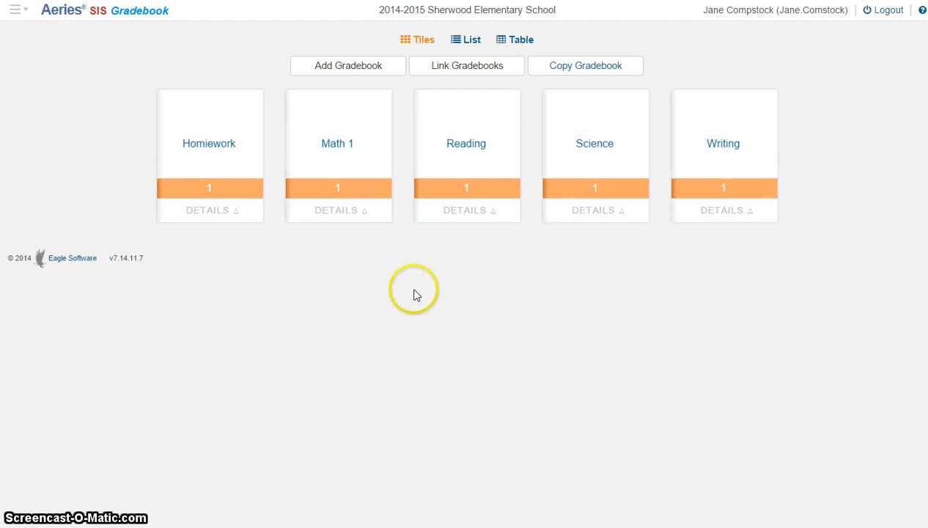
{"action": "mouse_move", "coordinate": [477, 198]}
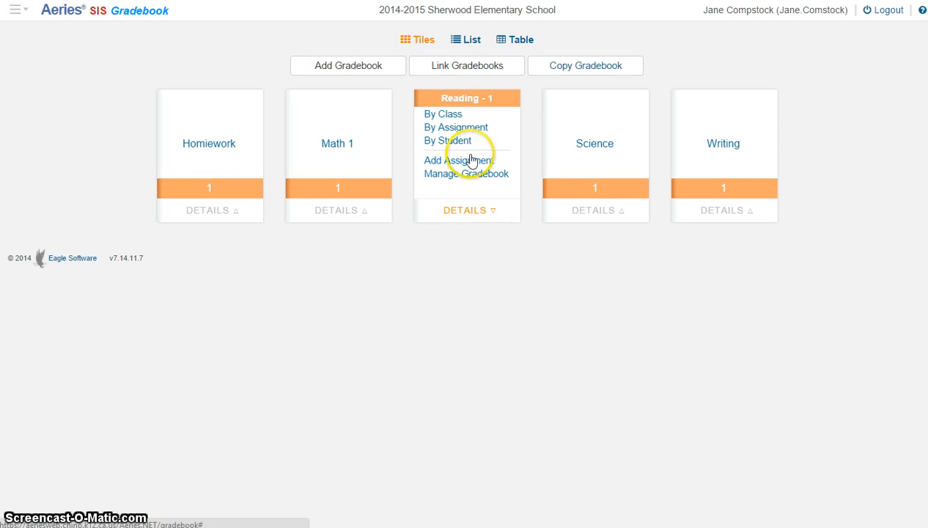
{"action": "mouse_move", "coordinate": [498, 144]}
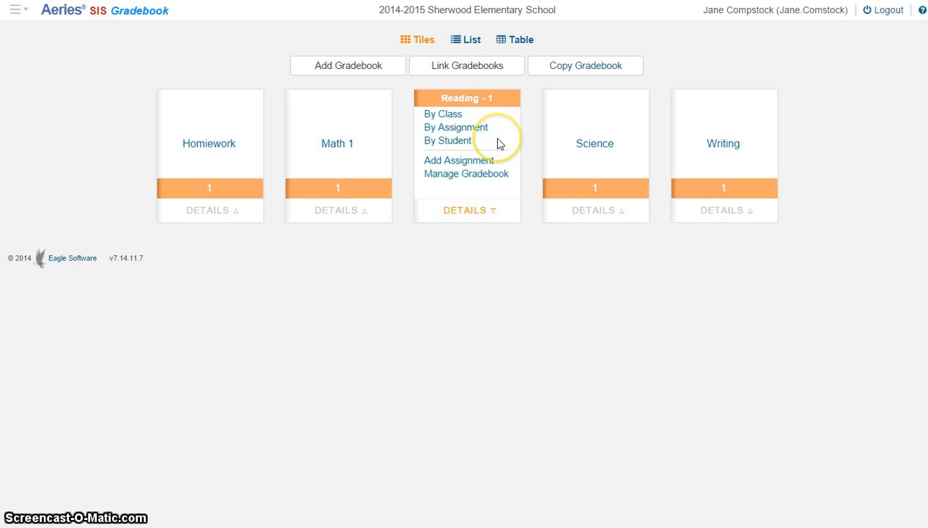
Open Manage Gradebook for the Reading 1 gradebook from its Details menu
{"action": "left_click", "coordinate": [466, 173]}
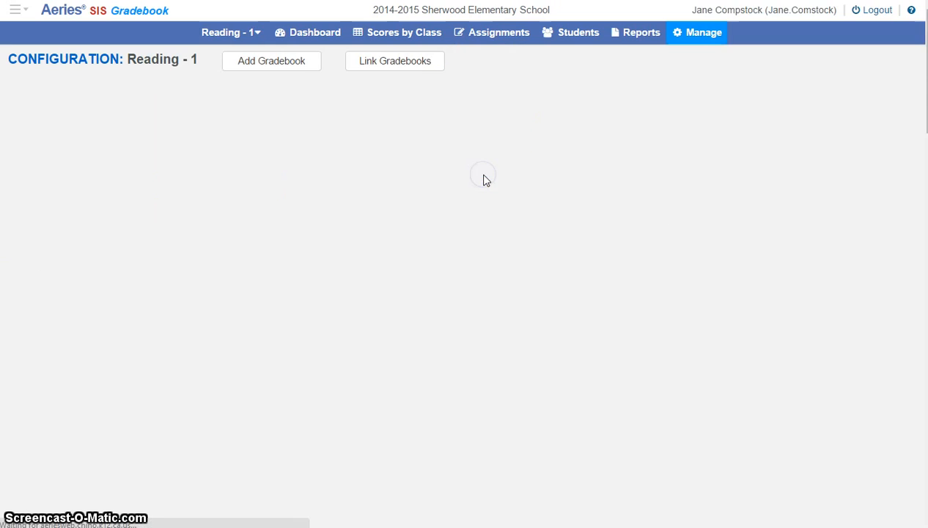
{"action": "left_click", "coordinate": [696, 32]}
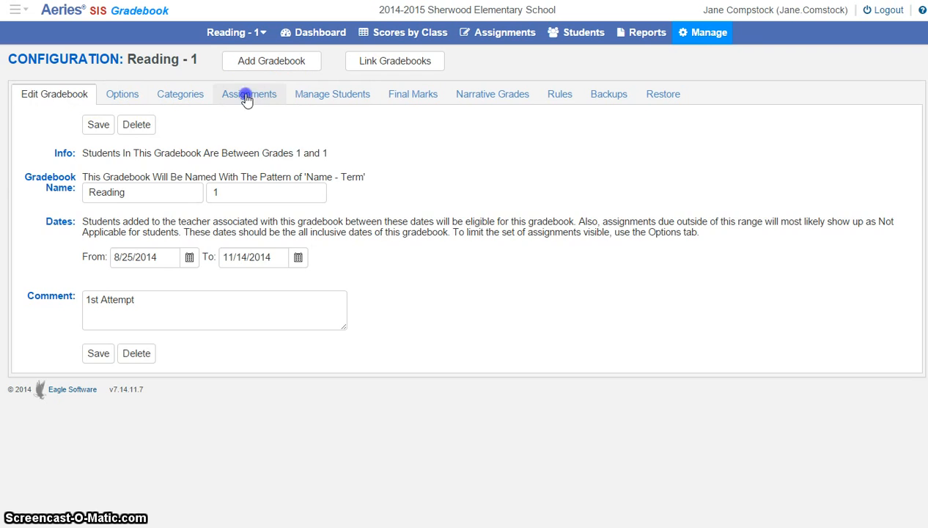
Review the Reading 1 assignments and standards, then open Class Assignment 1 for editing
{"action": "left_click", "coordinate": [249, 94]}
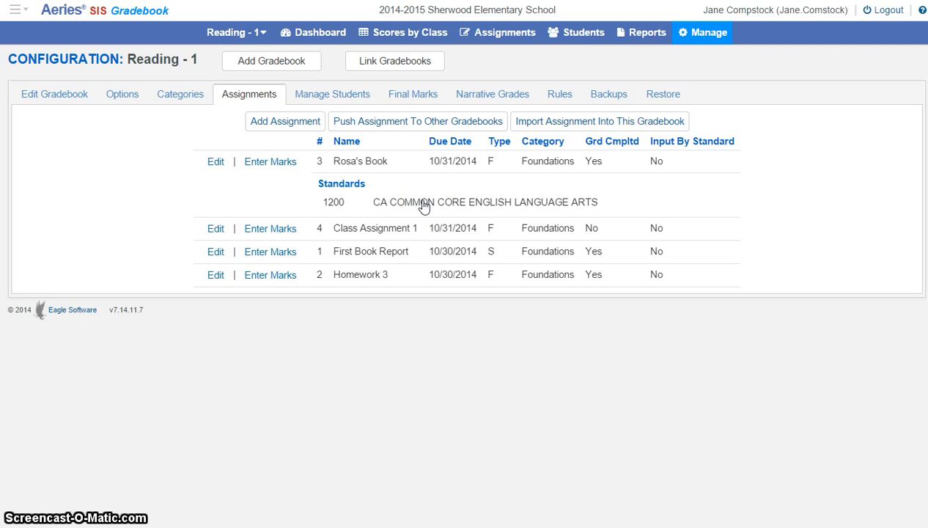
{"action": "left_click", "coordinate": [269, 161]}
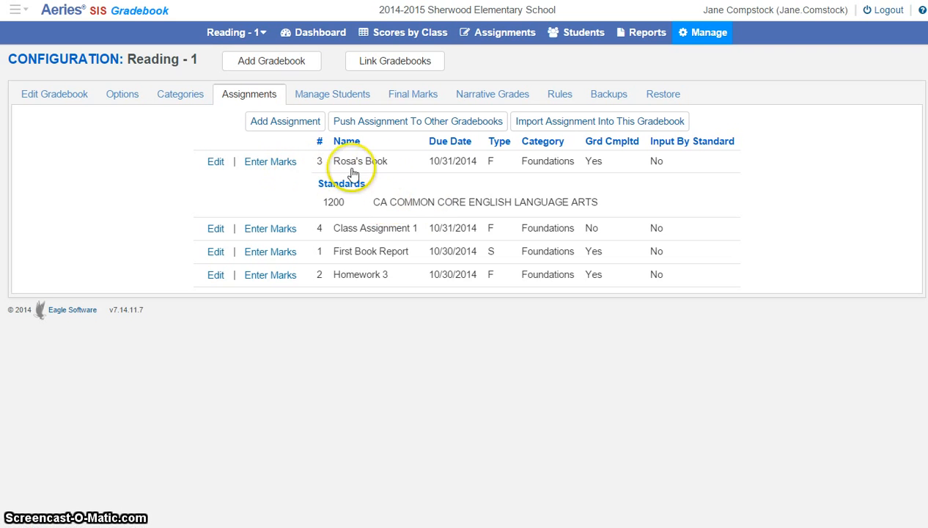
{"action": "mouse_move", "coordinate": [344, 218]}
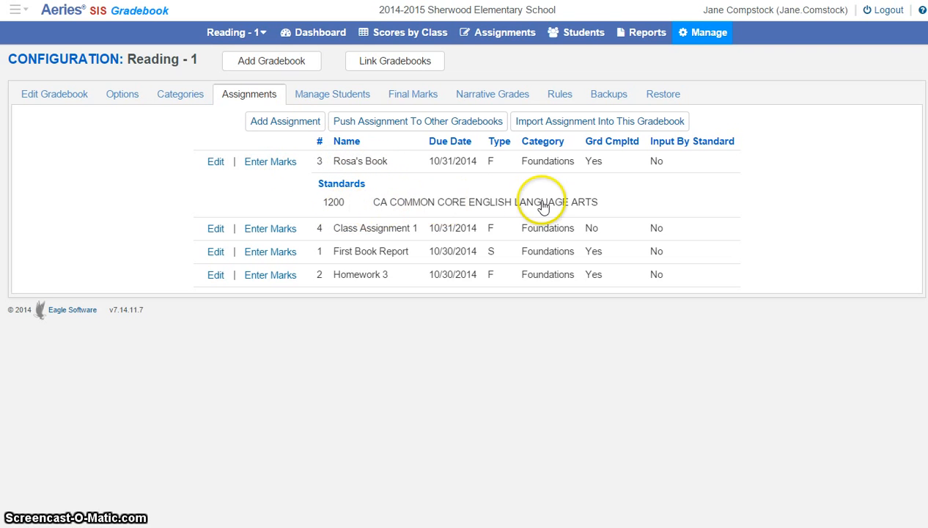
{"action": "mouse_move", "coordinate": [623, 203]}
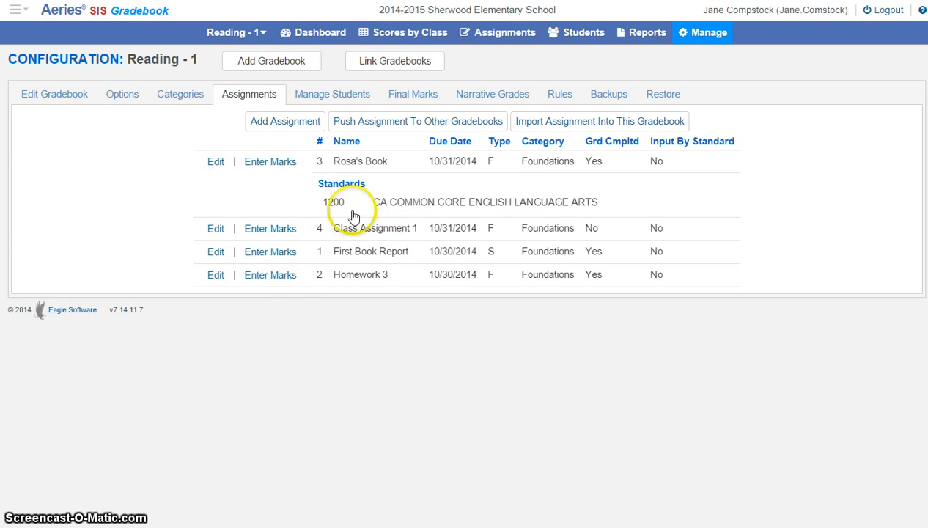
{"action": "mouse_move", "coordinate": [385, 173]}
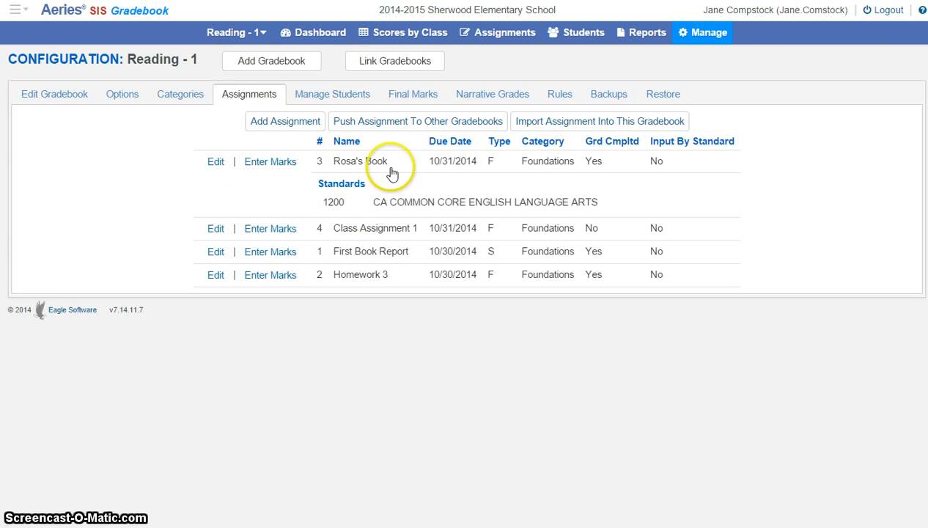
{"action": "mouse_move", "coordinate": [189, 291]}
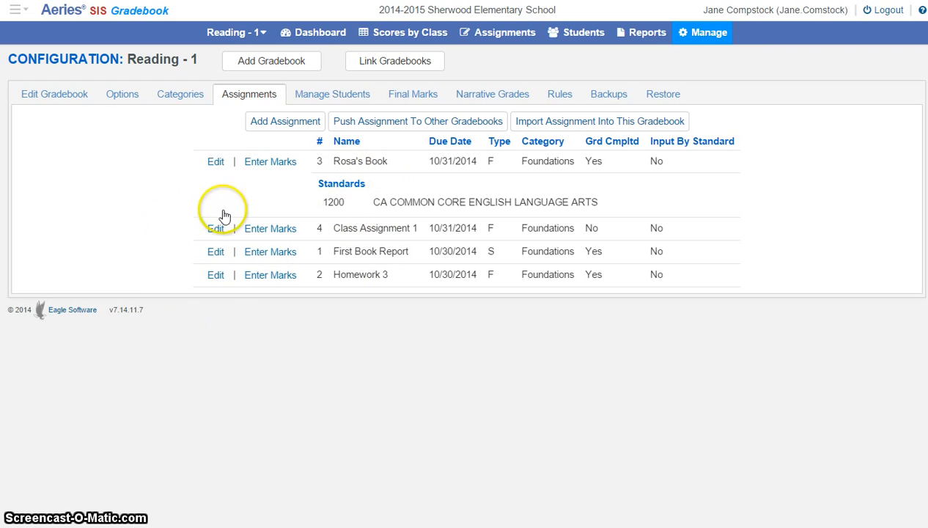
{"action": "left_click", "coordinate": [216, 228]}
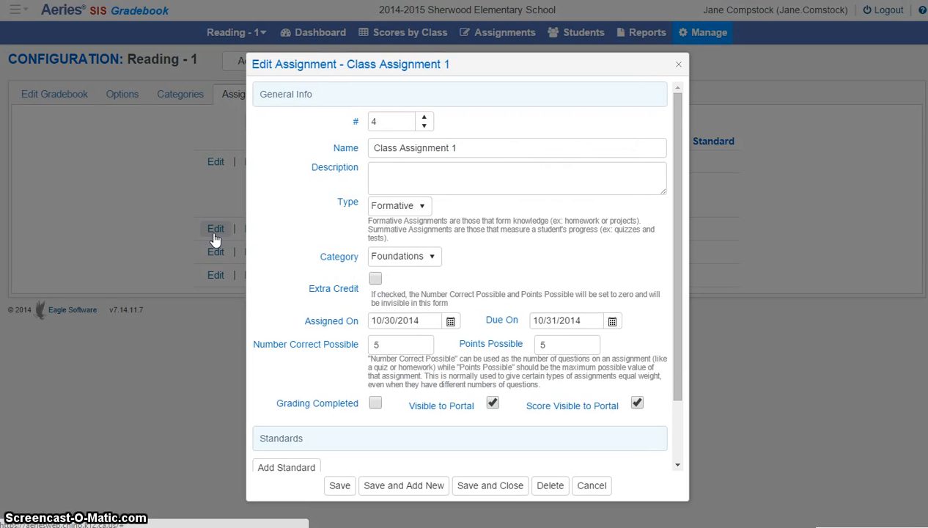
Open the standard selector from the Standards section of the Edit Assignment dialog
{"action": "left_click", "coordinate": [564, 319]}
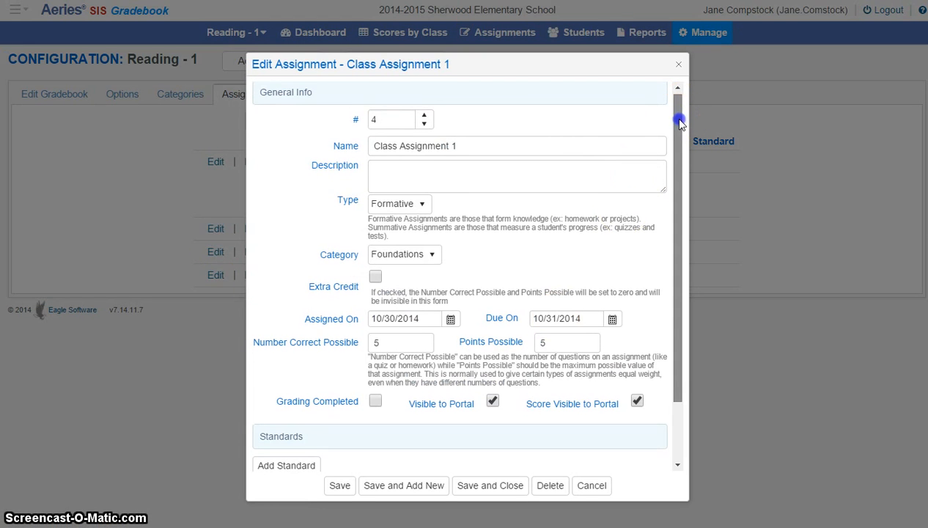
{"action": "scroll", "scroll_direction": "down", "scroll_amount": 3}
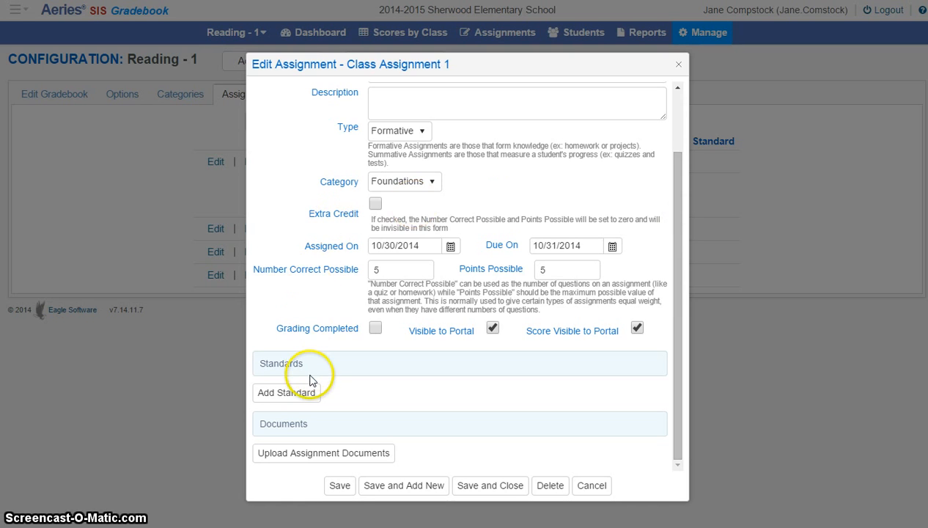
{"action": "mouse_move", "coordinate": [307, 372]}
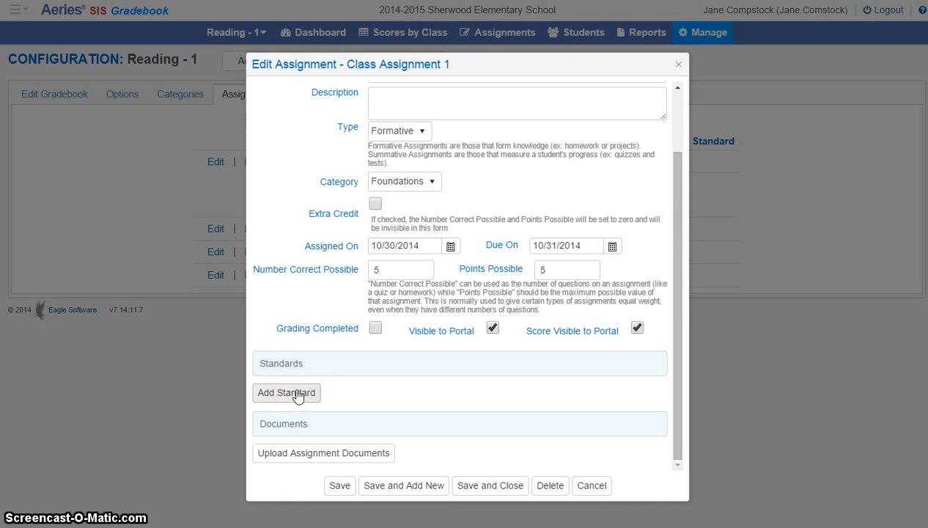
{"action": "left_click", "coordinate": [286, 393]}
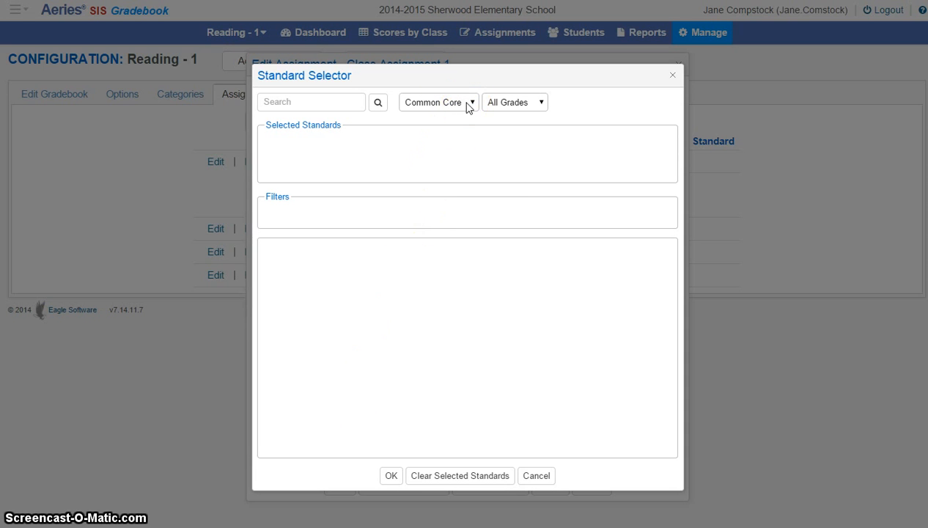
{"action": "mouse_move", "coordinate": [630, 322]}
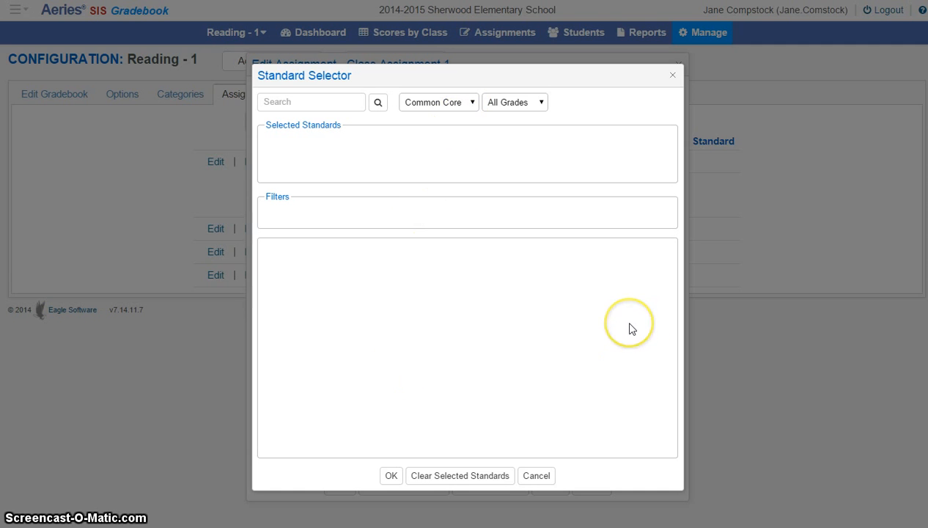
Filter the standard selector to the Local standards set for Grade 1
{"action": "left_click", "coordinate": [437, 103]}
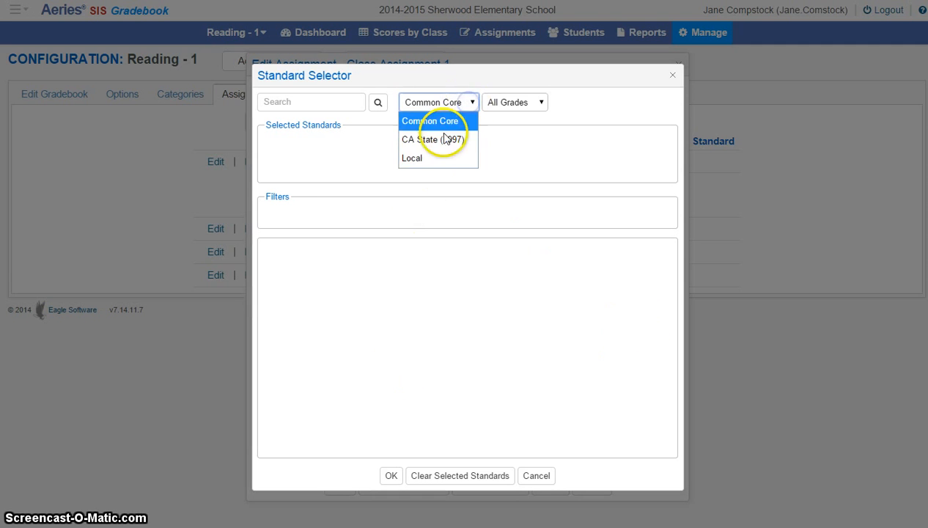
{"action": "left_click", "coordinate": [434, 139]}
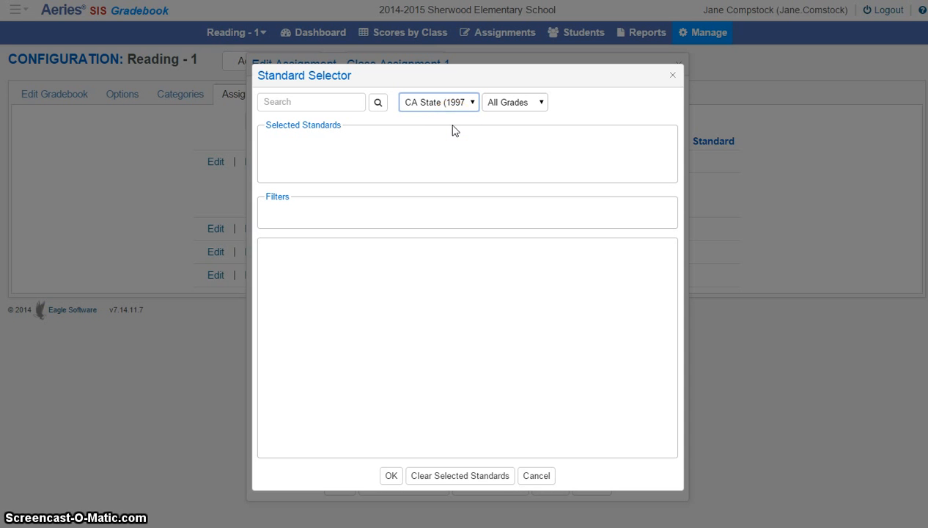
{"action": "left_click", "coordinate": [438, 103]}
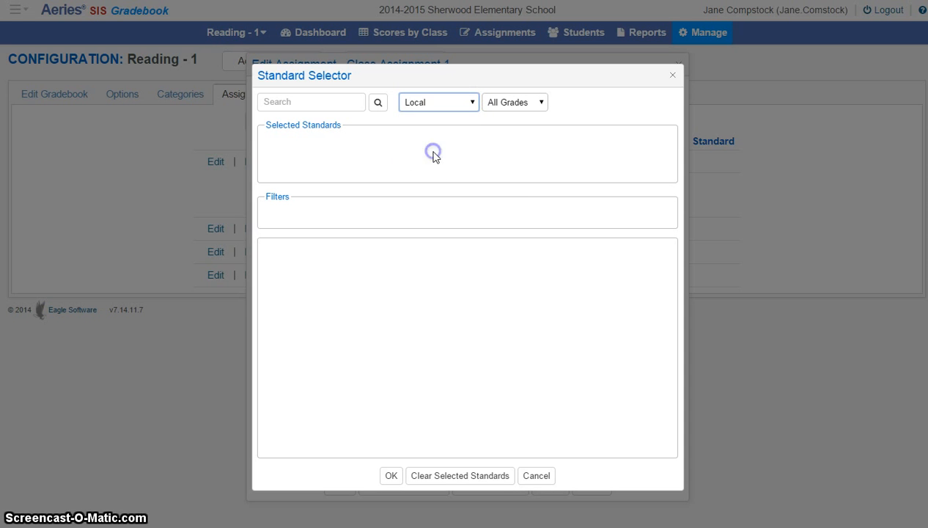
{"action": "left_click", "coordinate": [515, 102]}
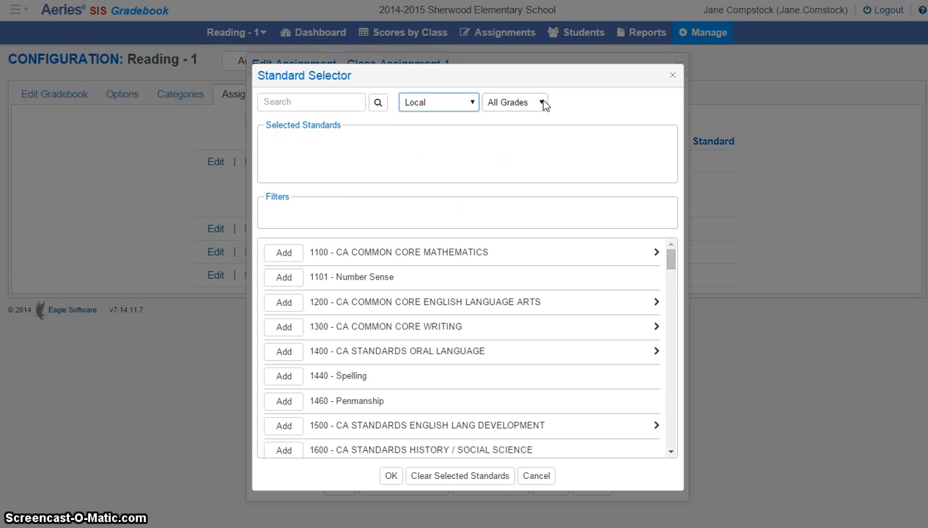
{"action": "left_click", "coordinate": [514, 103]}
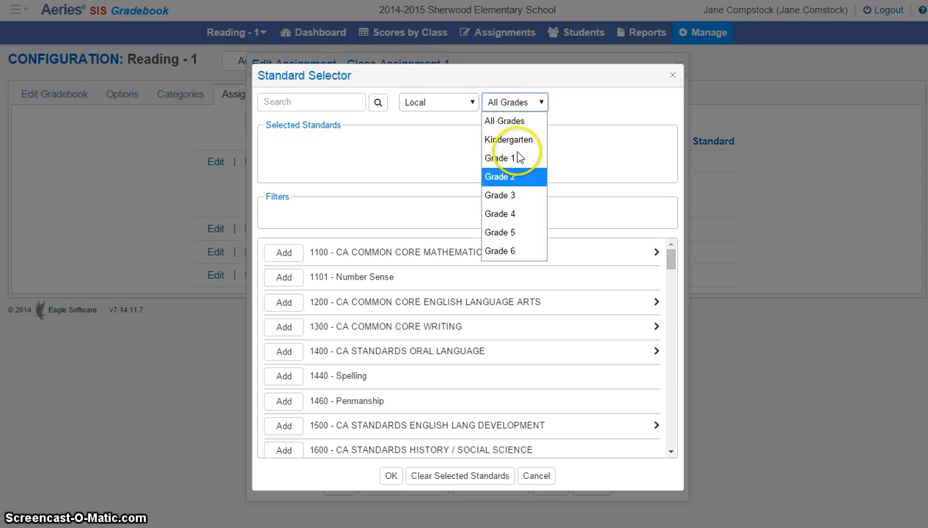
{"action": "left_click", "coordinate": [498, 159]}
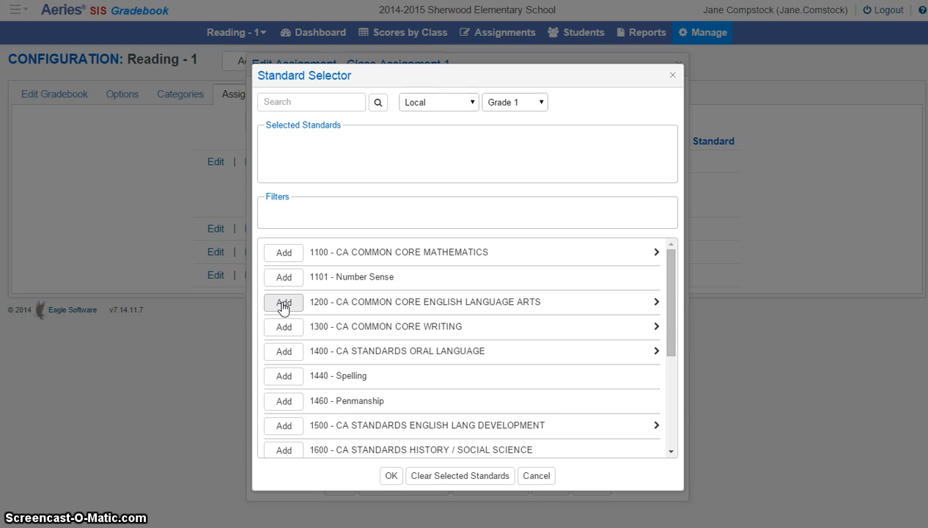
Add standard 1200 CA Common Core English Language Arts to the selected standards
{"action": "left_click", "coordinate": [284, 302]}
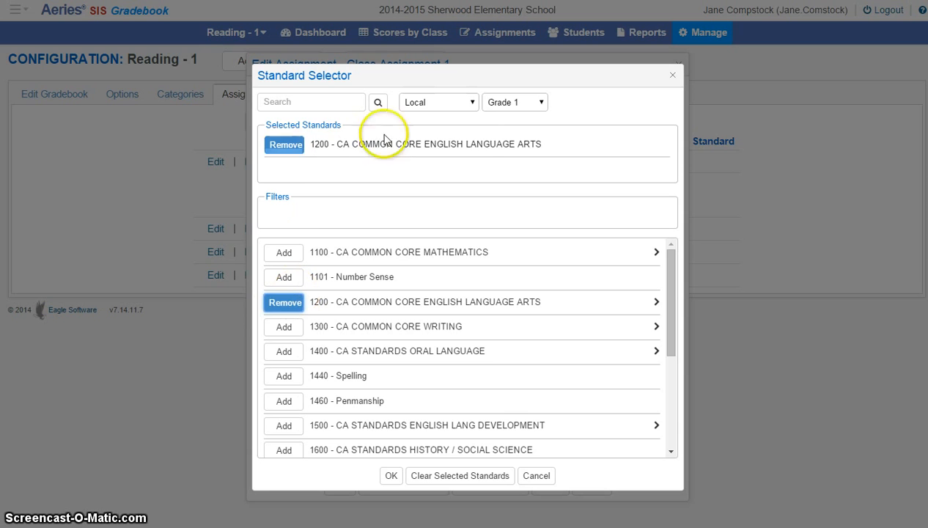
{"action": "mouse_move", "coordinate": [475, 139]}
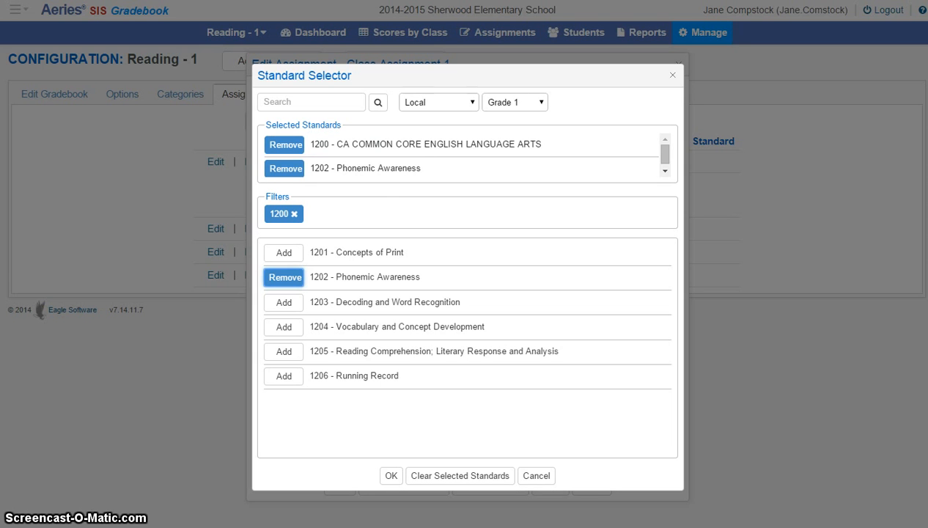
{"action": "mouse_move", "coordinate": [410, 143]}
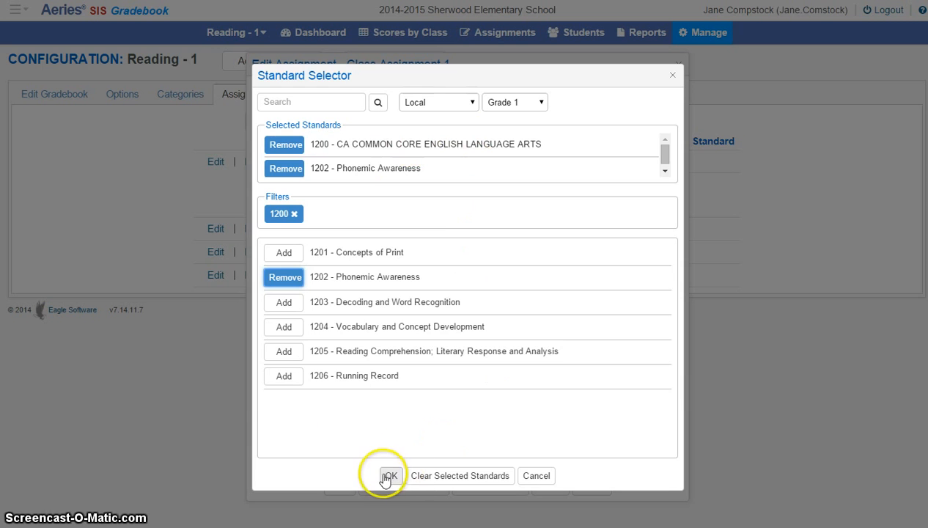
Confirm the selected standards and save Class Assignment 1, returning to the Assignments list
{"action": "left_click", "coordinate": [390, 475]}
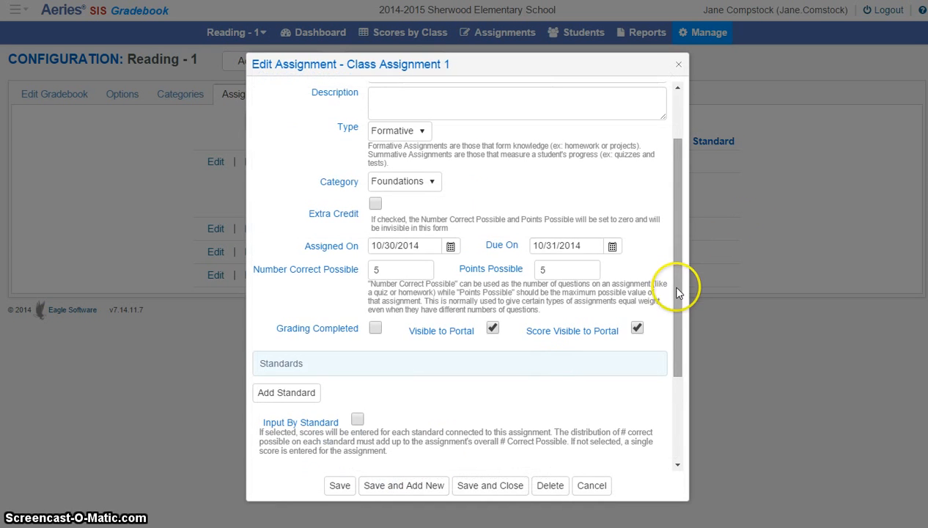
{"action": "scroll", "scroll_direction": "down", "scroll_amount": 3}
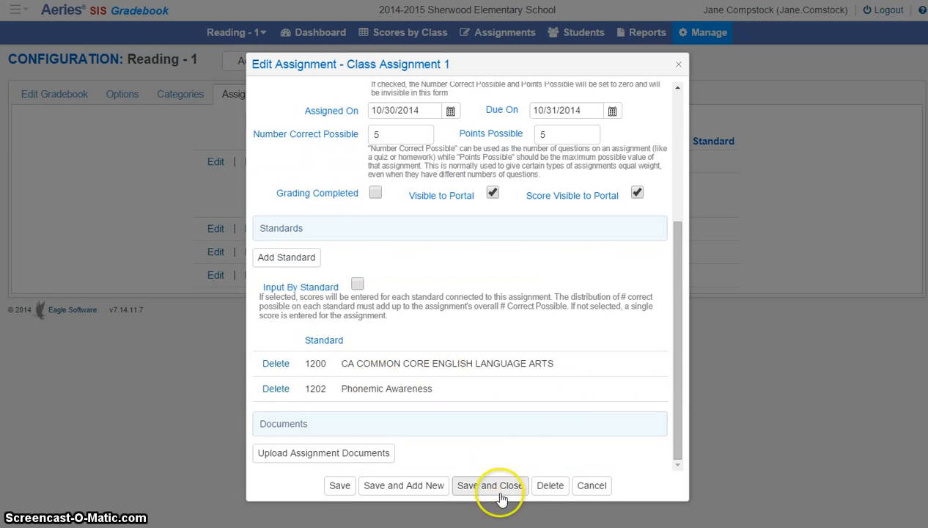
{"action": "left_click", "coordinate": [489, 485]}
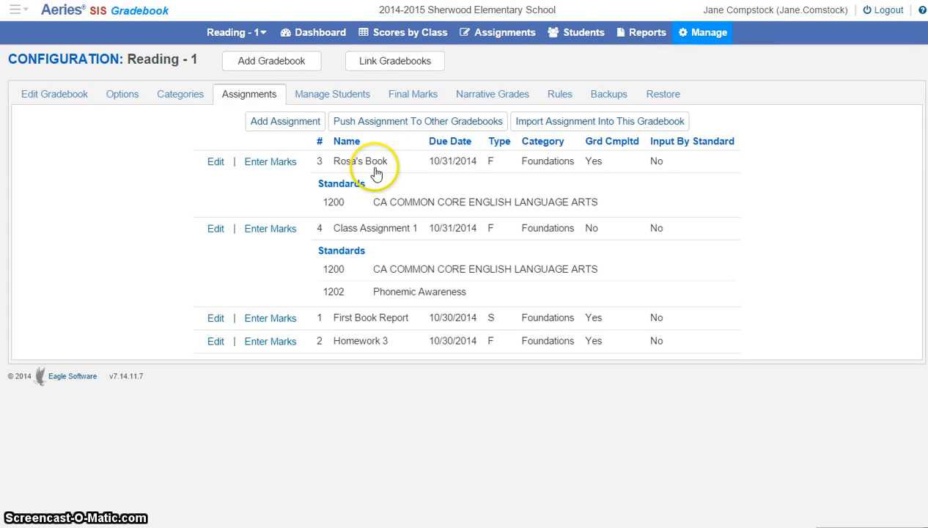
{"action": "mouse_move", "coordinate": [389, 269]}
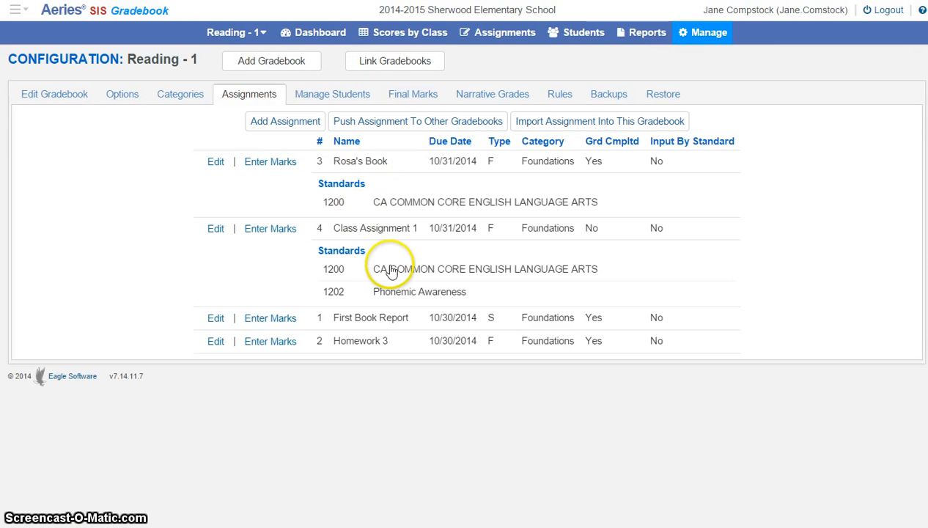
{"action": "mouse_move", "coordinate": [359, 272]}
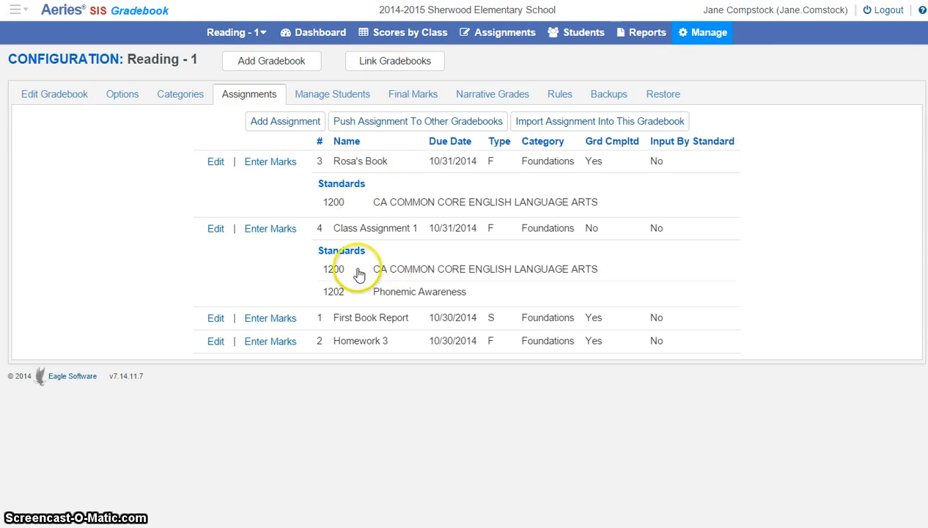
{"action": "mouse_move", "coordinate": [215, 340]}
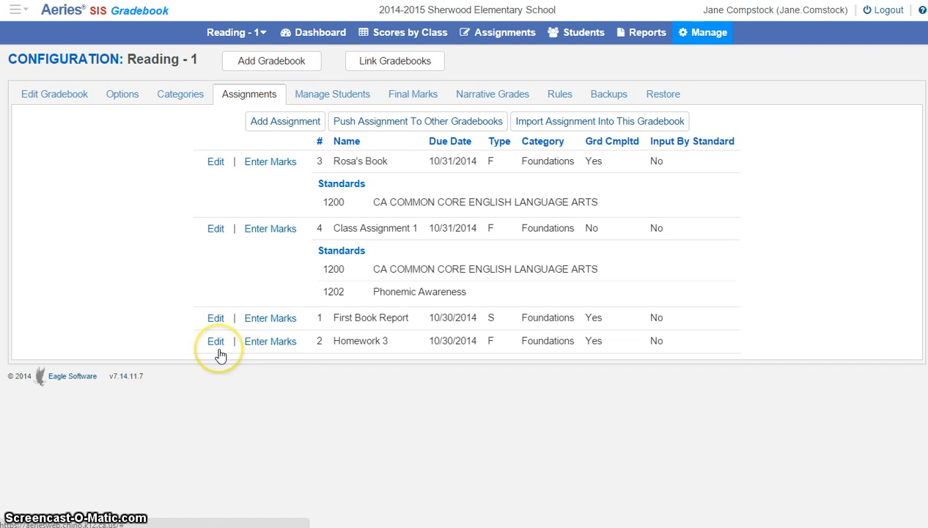